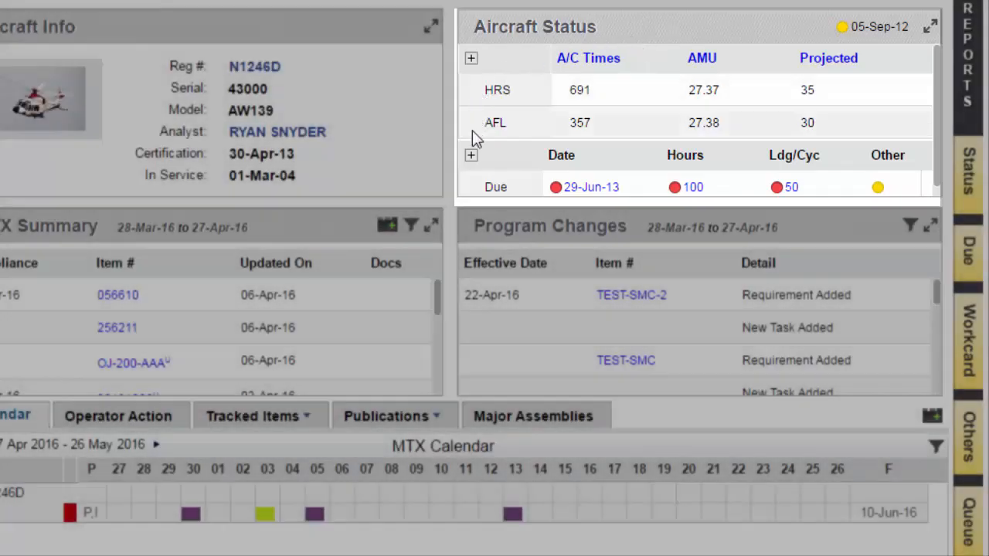
Expand the Date/Hours due breakdown for N1246D to show SB, Service, Component and Discrepancy rows
{"action": "left_click", "coordinate": [471, 58]}
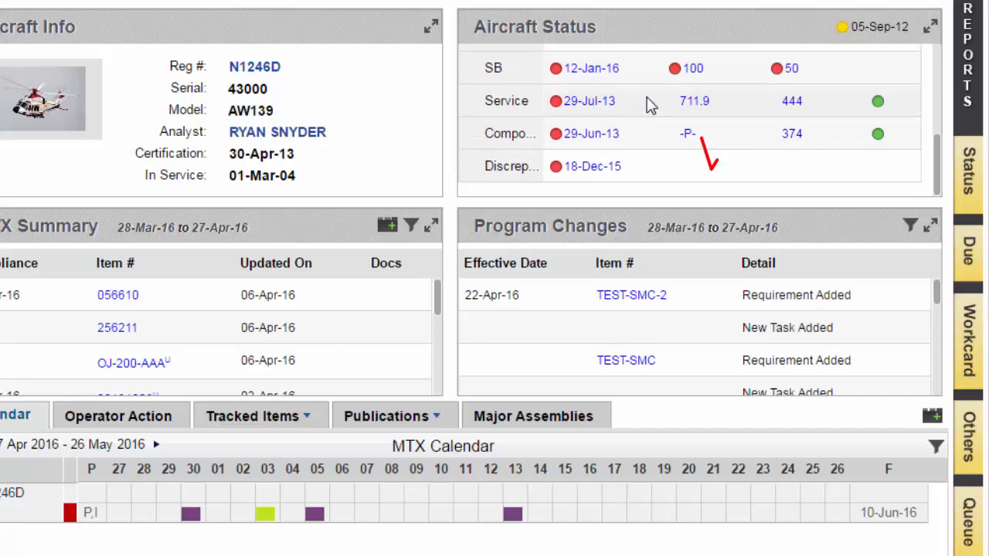
{"action": "mouse_move", "coordinate": [672, 184]}
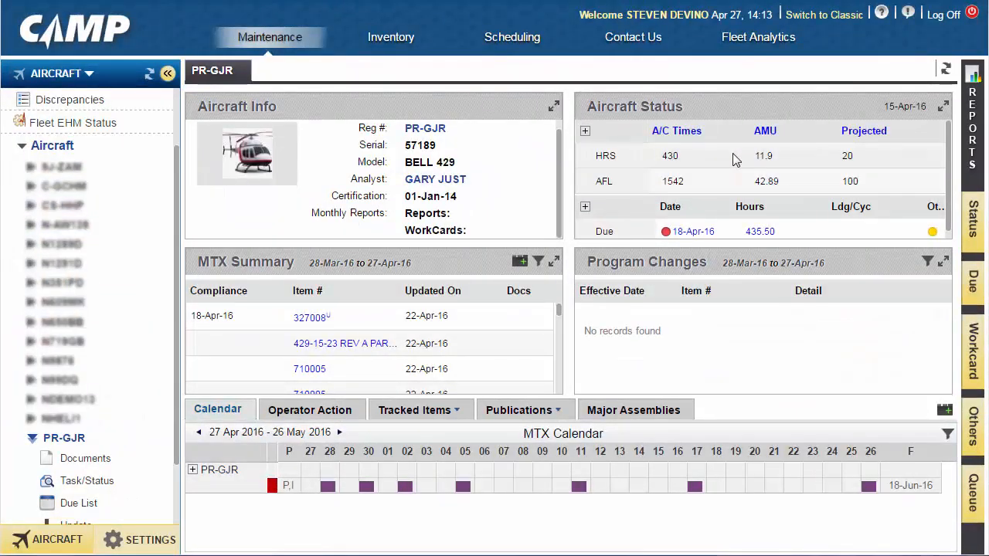
Select NDEMO13 in the Aircraft tree to load the Bell 429 dashboard
{"action": "left_click", "coordinate": [675, 131]}
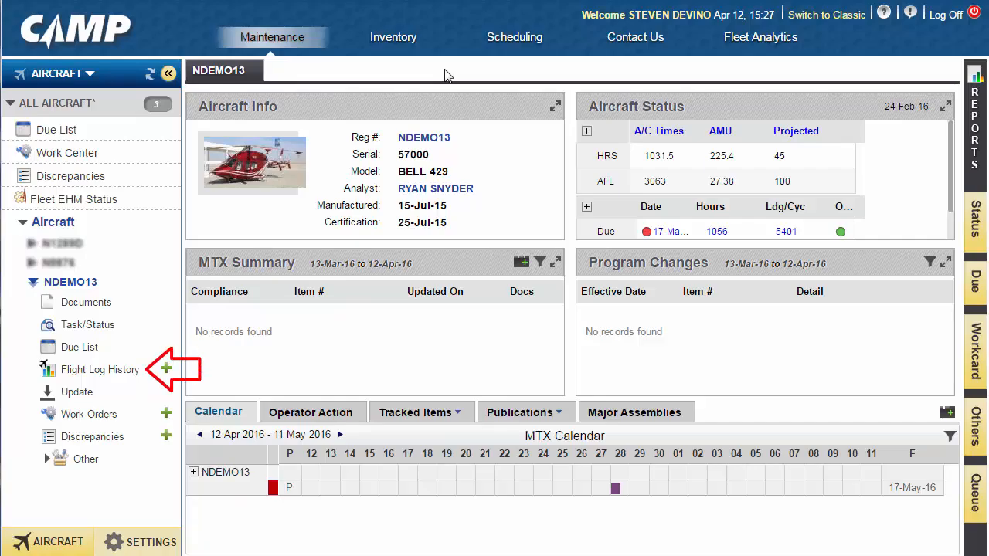
Review NDEMO13's flight log history, then start a blank Create Flight Log form
{"action": "left_click", "coordinate": [99, 369]}
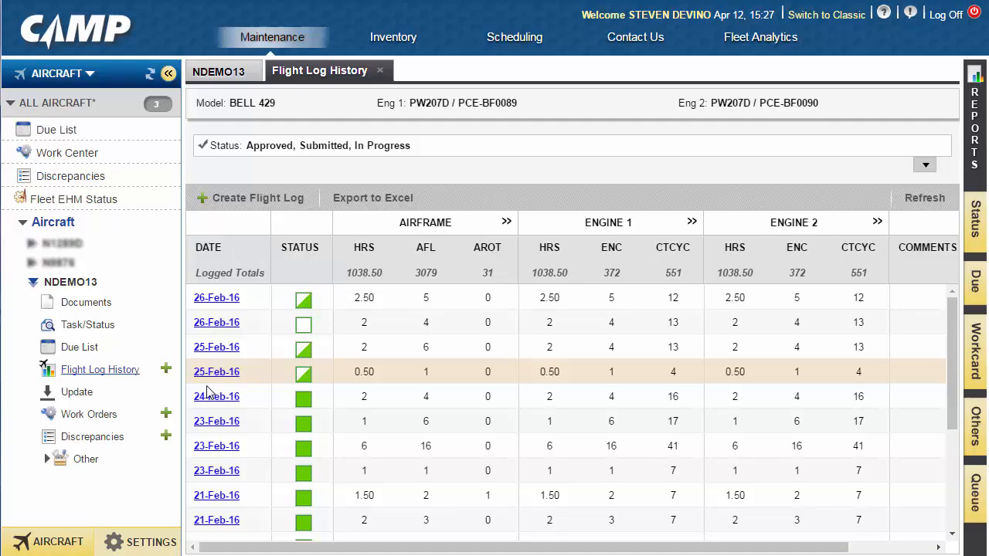
{"action": "mouse_move", "coordinate": [187, 388]}
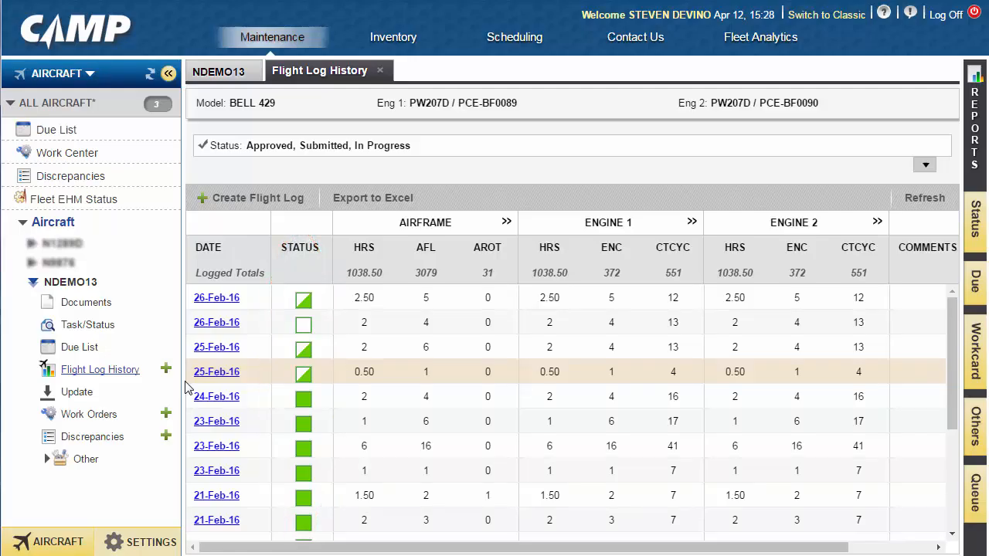
{"action": "left_click", "coordinate": [257, 198]}
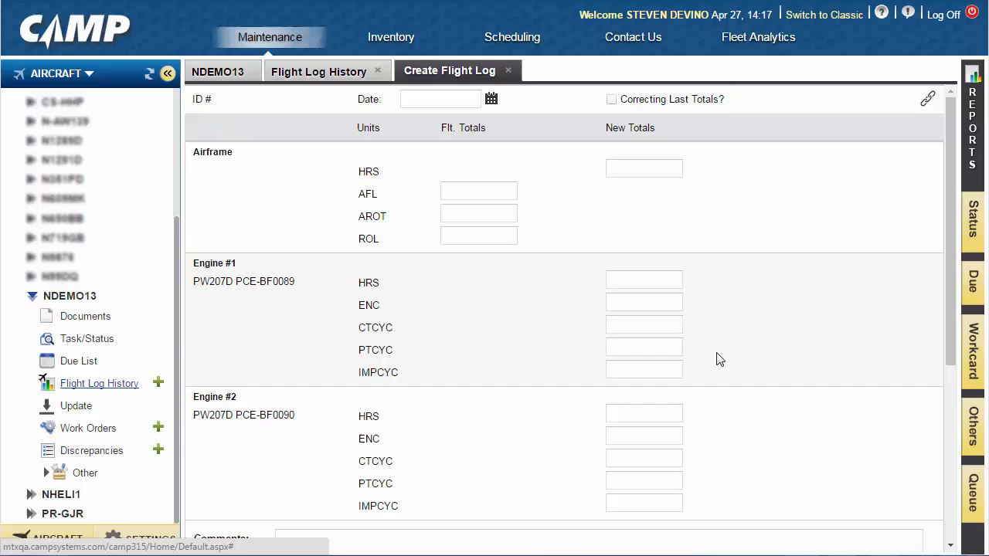
{"action": "mouse_move", "coordinate": [79, 361]}
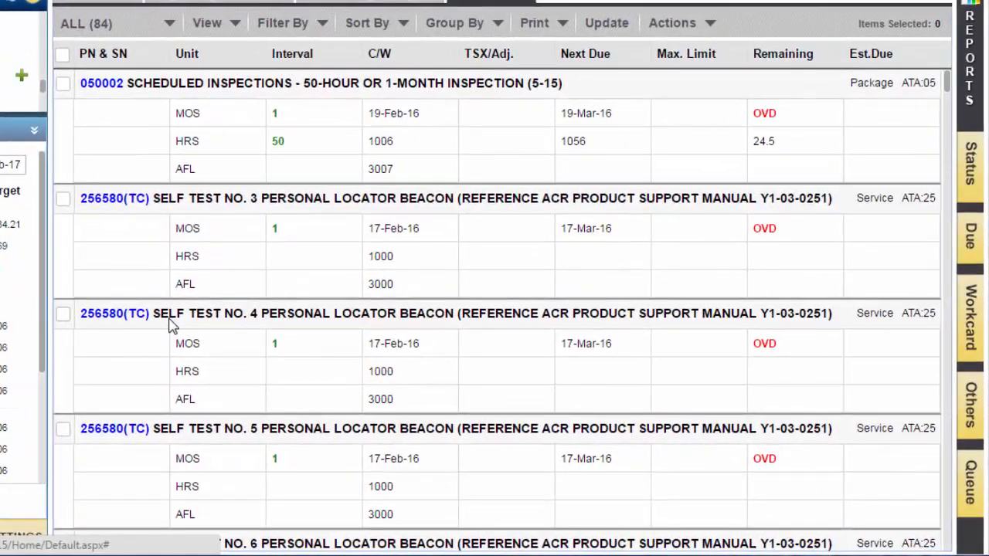
{"action": "mouse_move", "coordinate": [808, 374]}
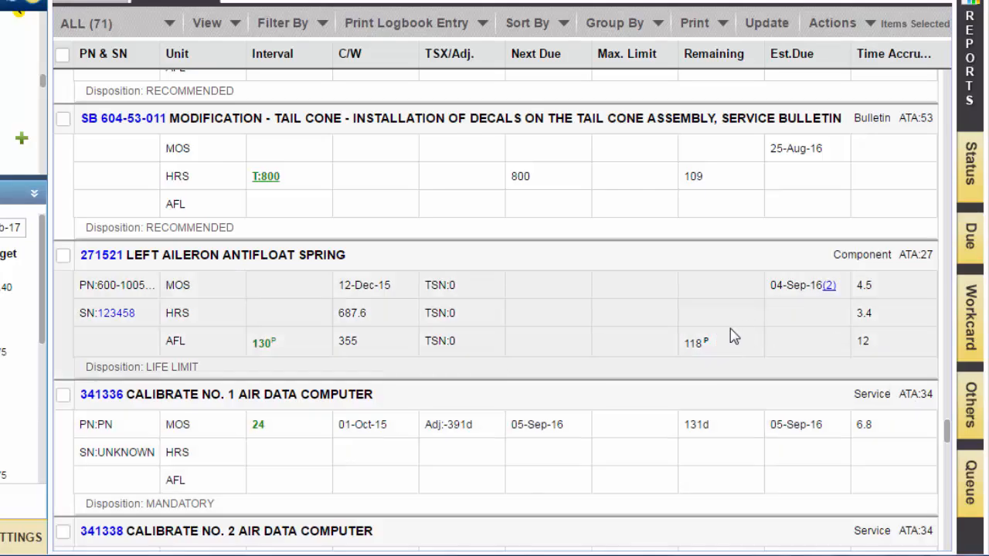
{"action": "mouse_move", "coordinate": [695, 343]}
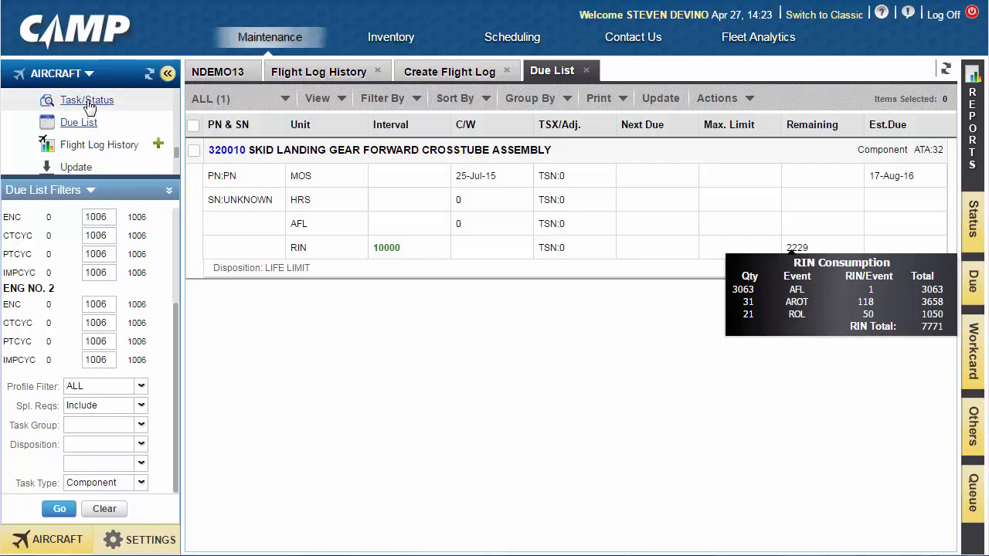
Open Task/Status to view the right aileron position transmitter's penalty-adjusted remaining hours
{"action": "left_click", "coordinate": [87, 99]}
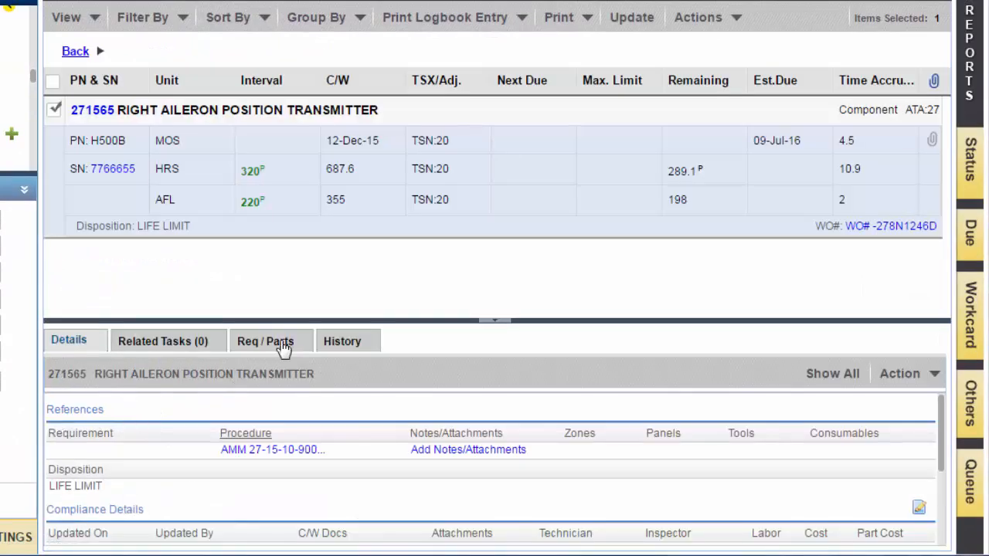
{"action": "mouse_move", "coordinate": [344, 288]}
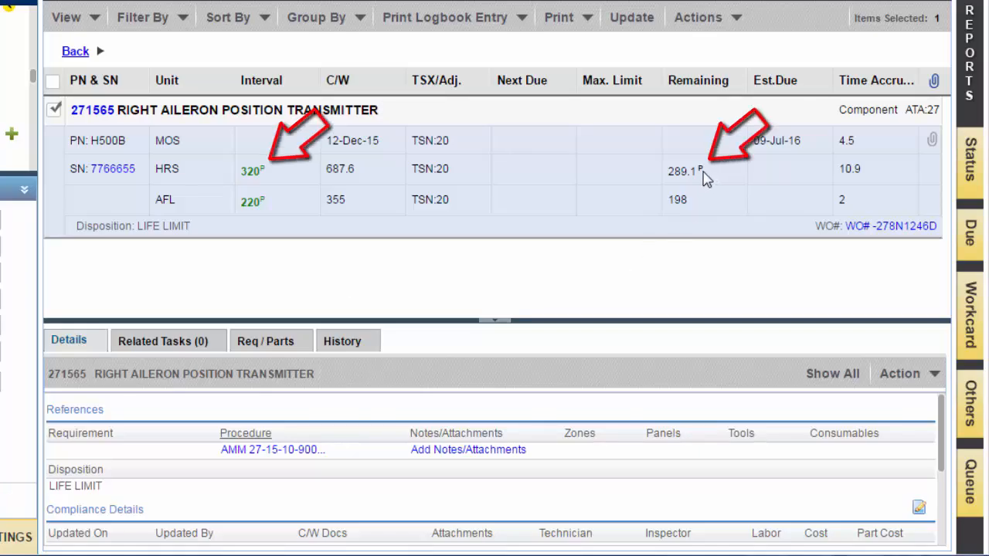
{"action": "mouse_move", "coordinate": [687, 171]}
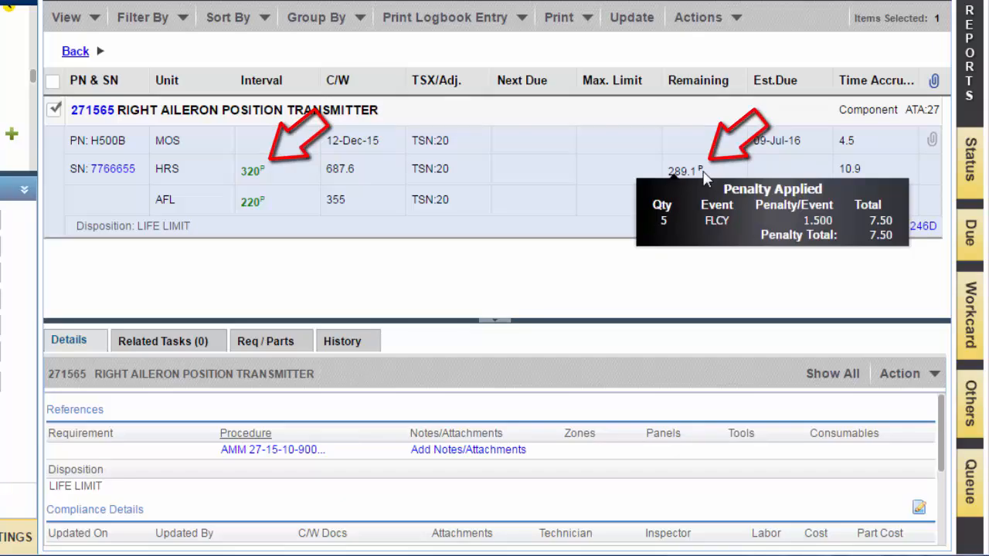
{"action": "mouse_move", "coordinate": [557, 273]}
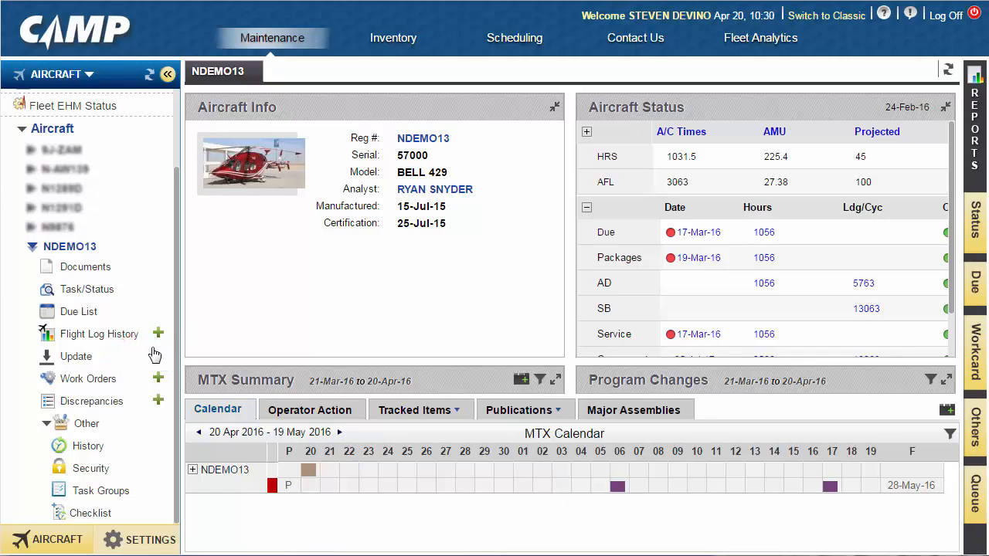
Load task 320010 in the Update form and expand its compliance times
{"action": "left_click", "coordinate": [76, 356]}
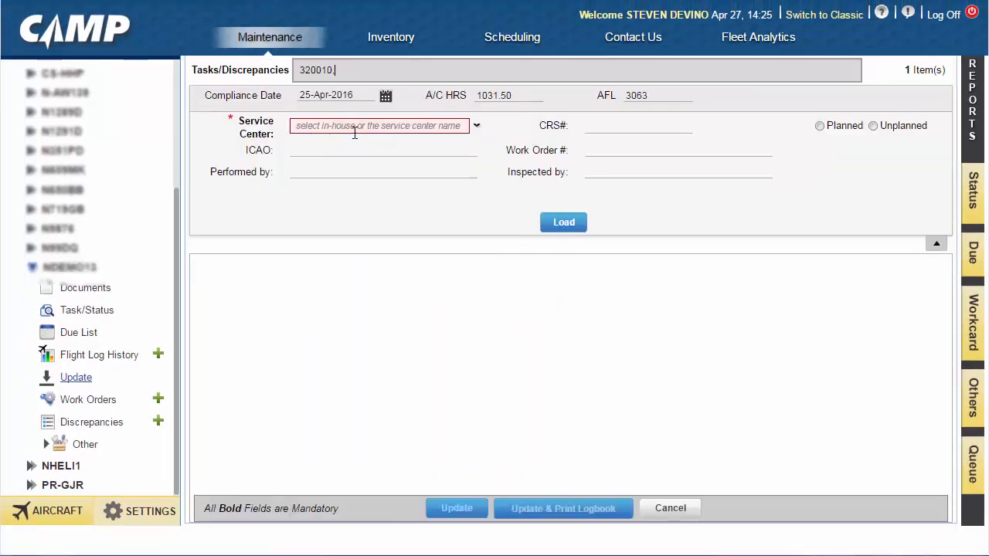
{"action": "left_click", "coordinate": [563, 222]}
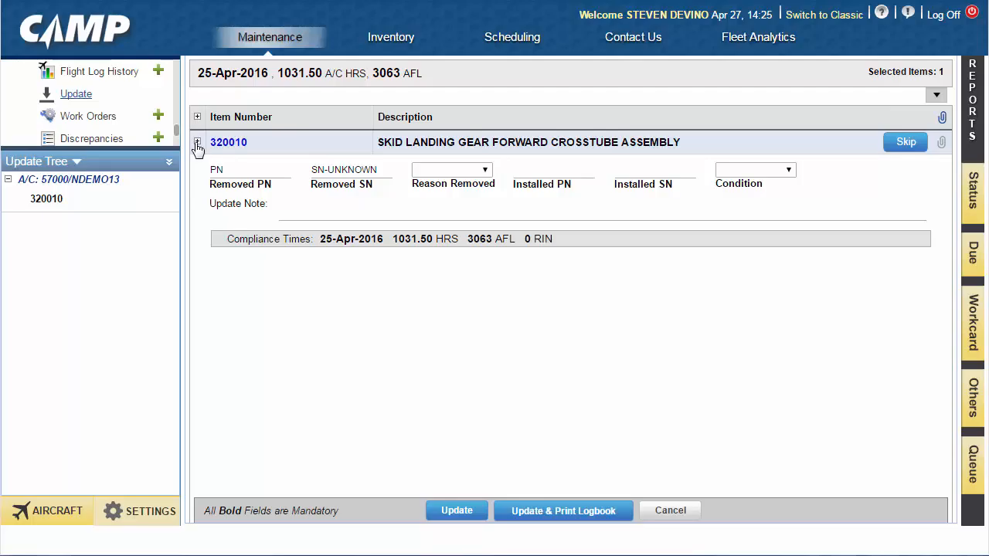
{"action": "left_click", "coordinate": [197, 142]}
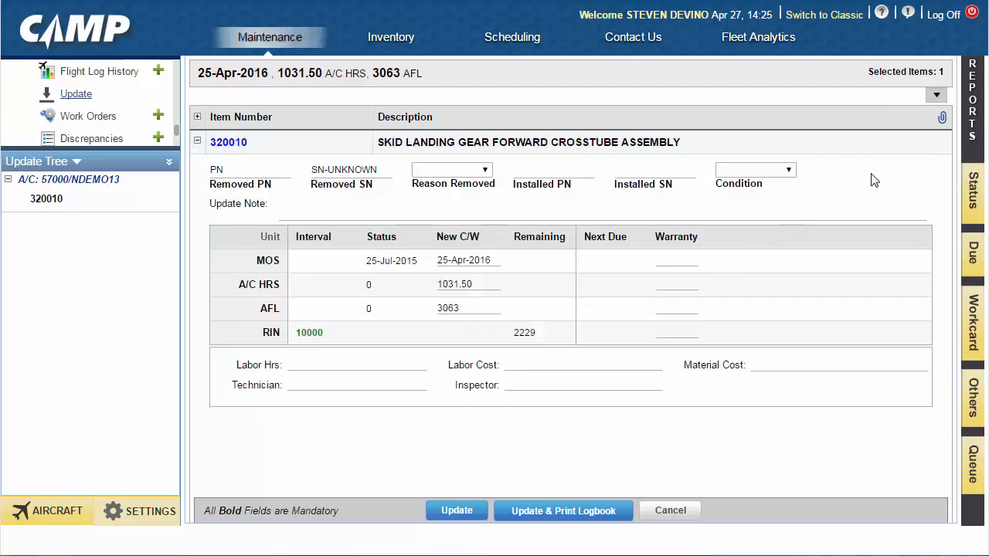
{"action": "mouse_move", "coordinate": [898, 115]}
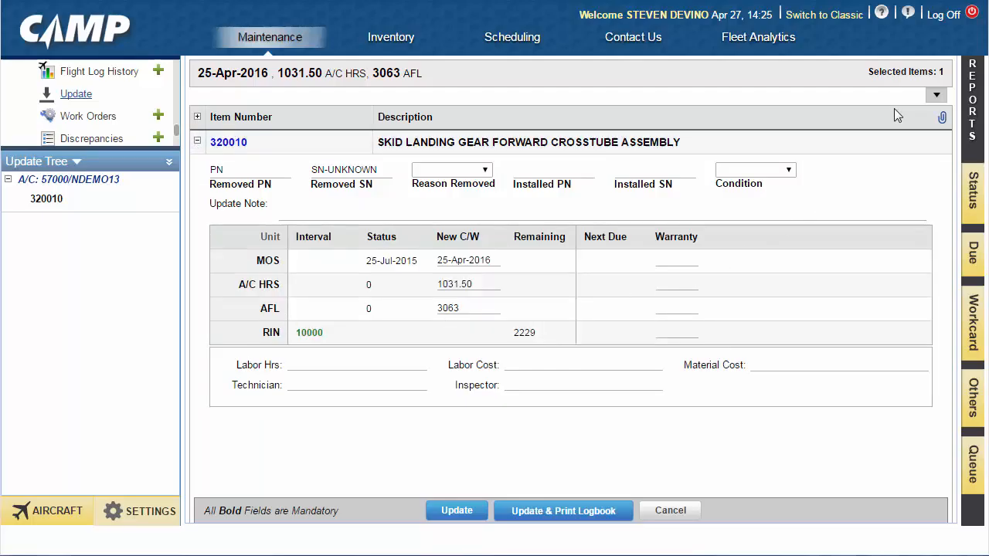